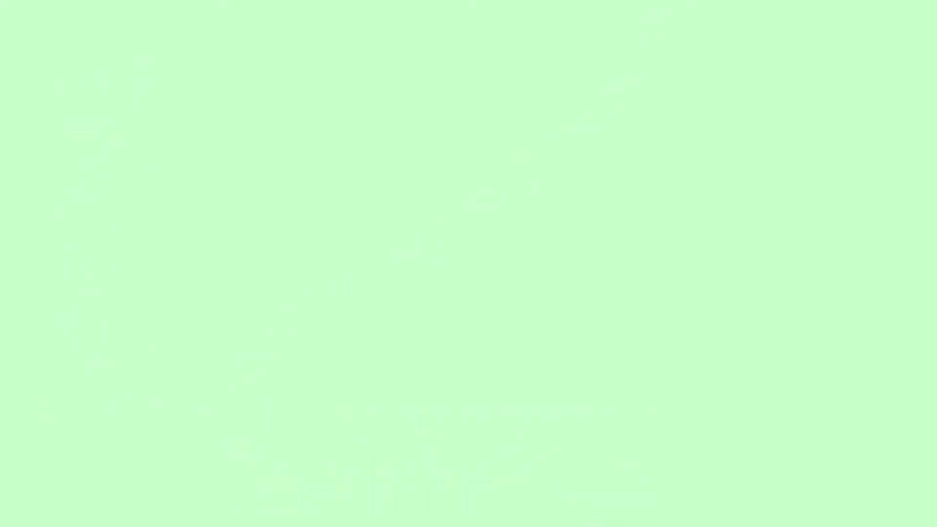
Step: Write an opening quotation mark and "is" at the left of the cleared green board
left_click_drag(45, 192, 140, 292)
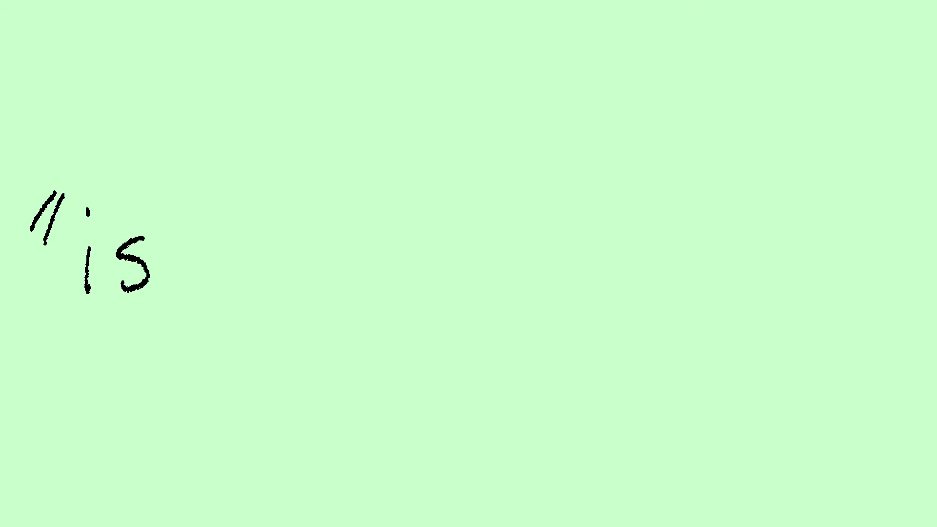